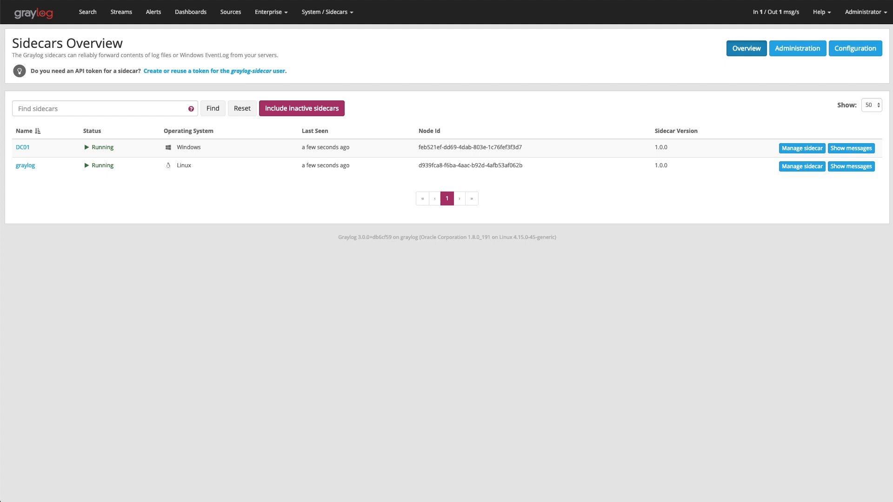
mouse_move(346, 419)
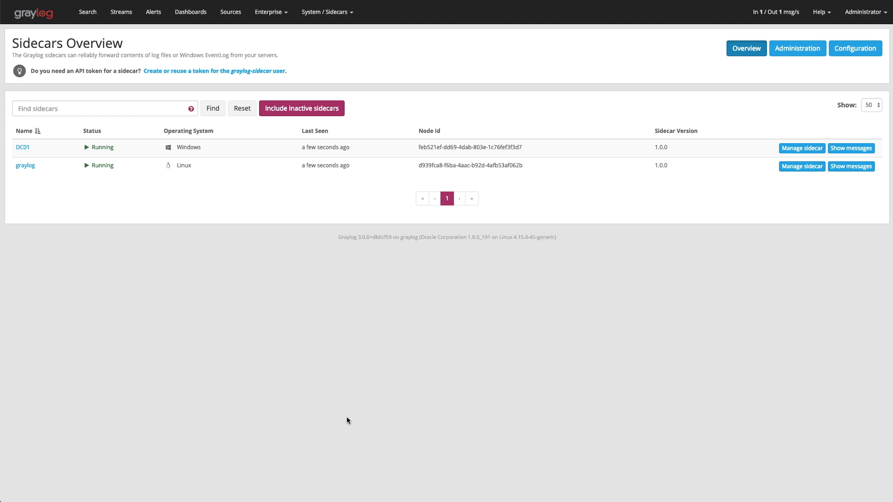
mouse_move(120, 280)
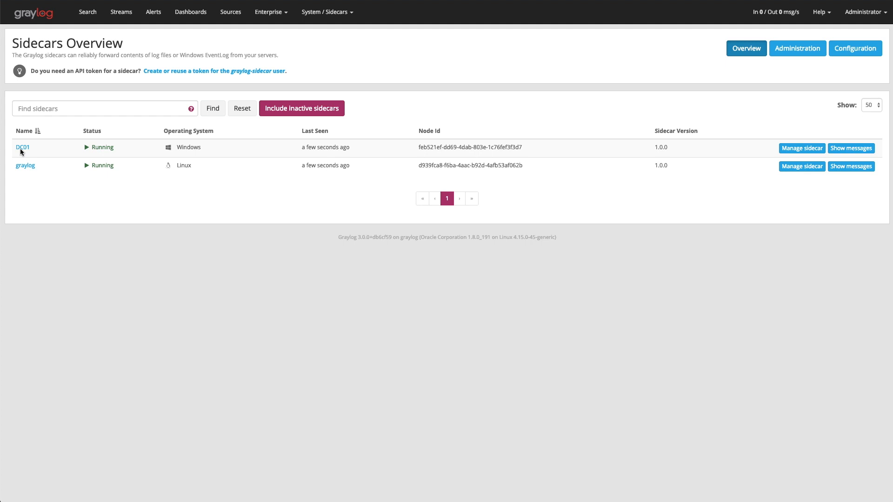
mouse_move(34, 171)
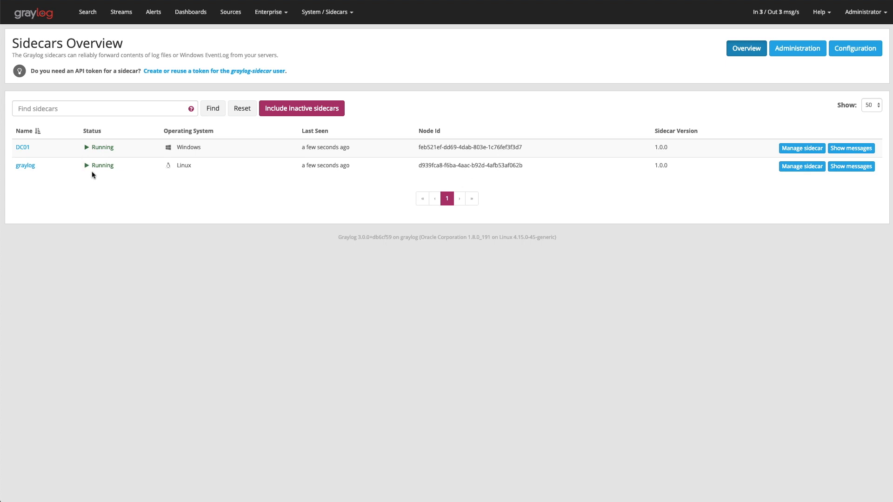
mouse_move(348, 179)
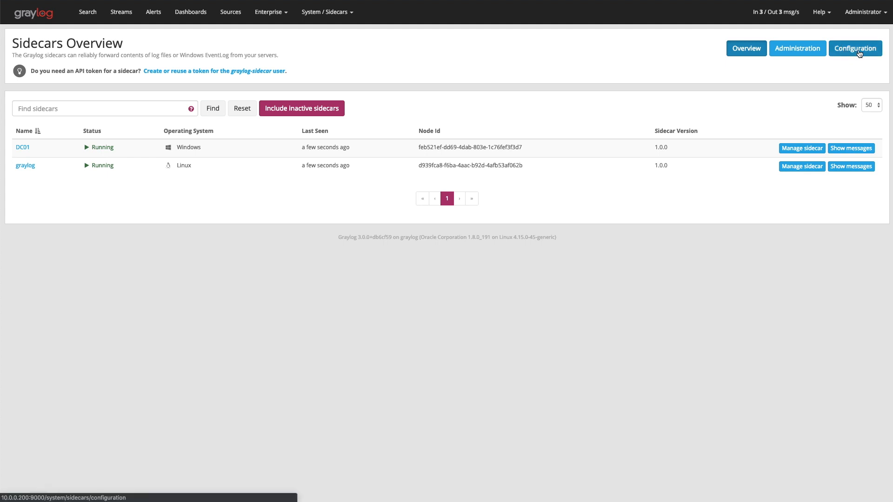
- Go to the Collectors Configuration page listing Windows_Server and four log collectors
left_click(855, 49)
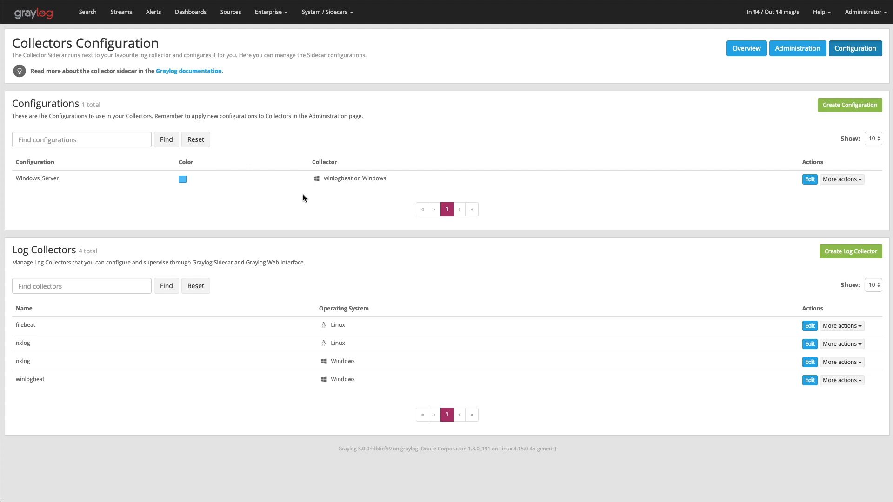
mouse_move(108, 196)
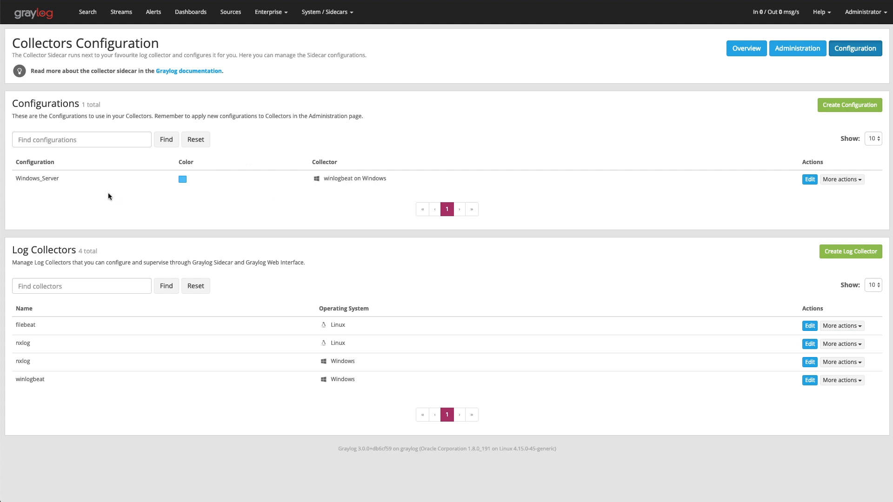
mouse_move(520, 207)
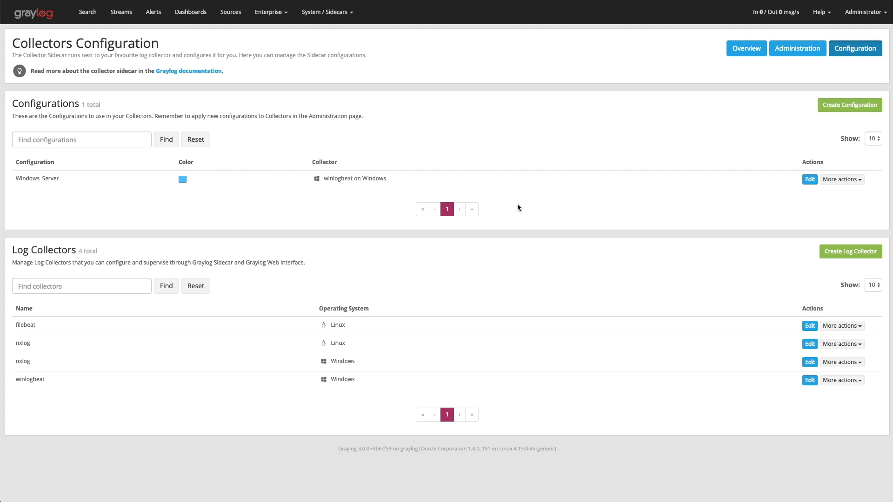
- Edit the Windows_Server configuration to review its winlogbeat YAML for Application, System, Security logs
left_click(810, 180)
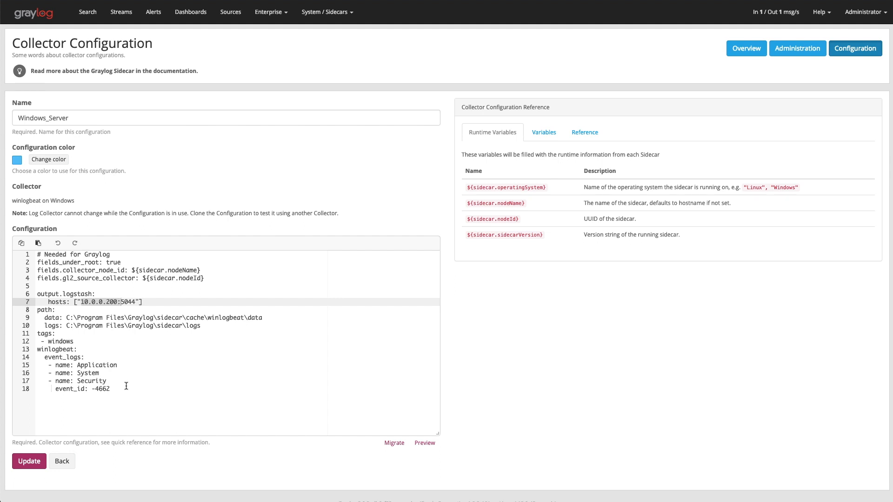
mouse_move(106, 373)
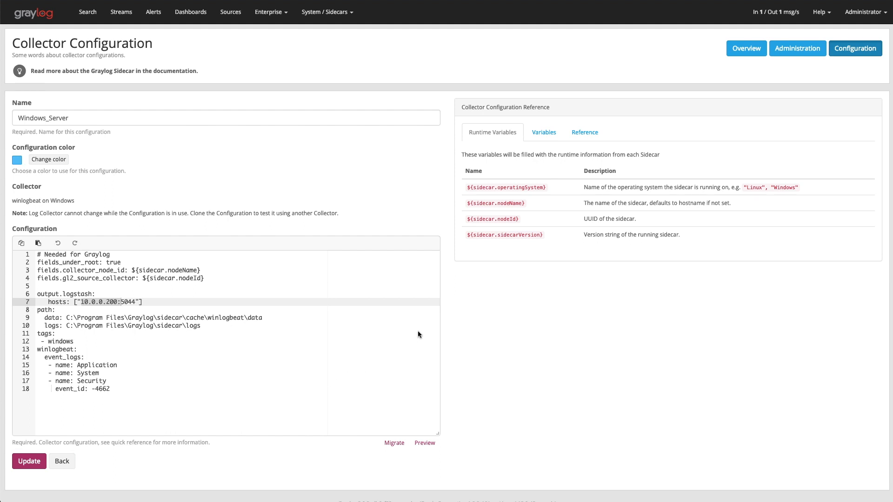
mouse_move(802, 74)
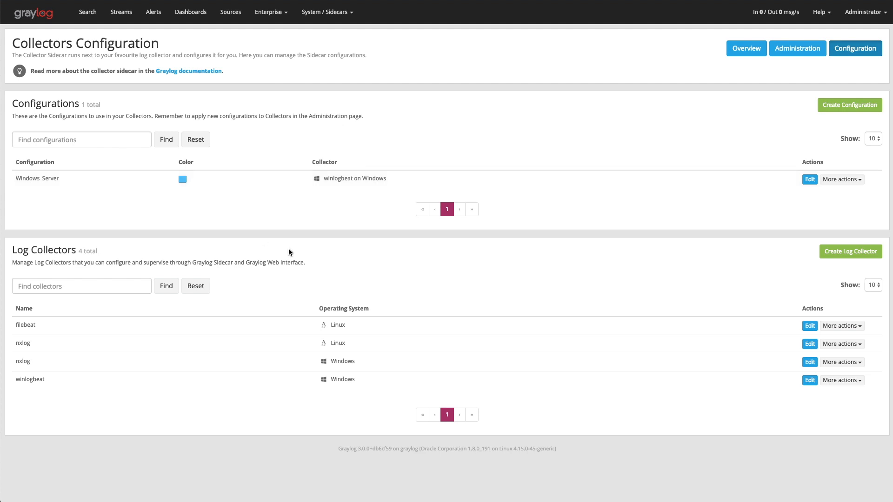
mouse_move(267, 276)
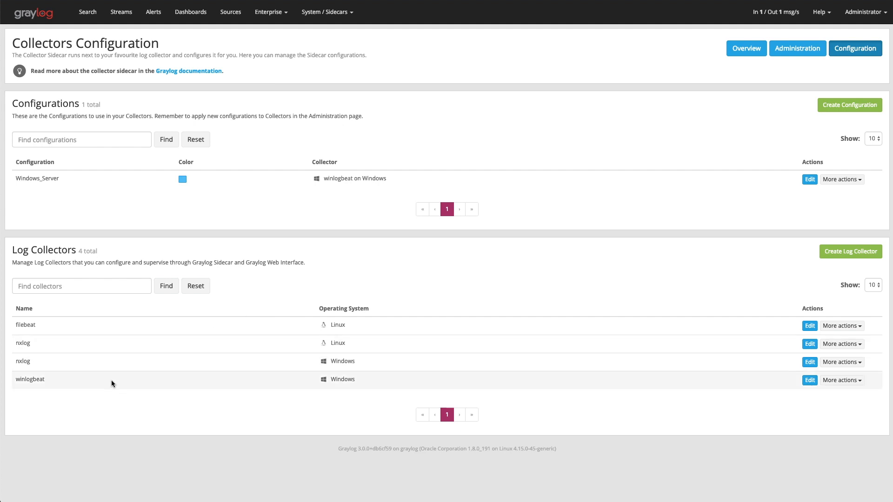
mouse_move(98, 339)
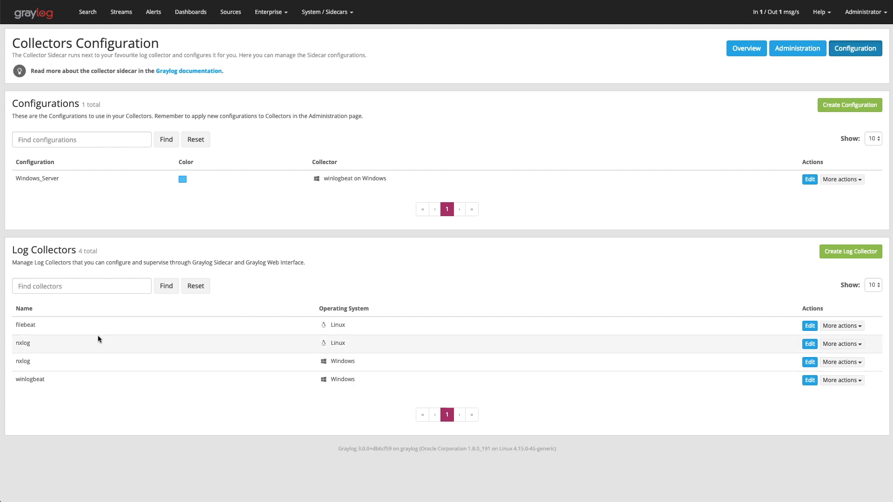
mouse_move(708, 281)
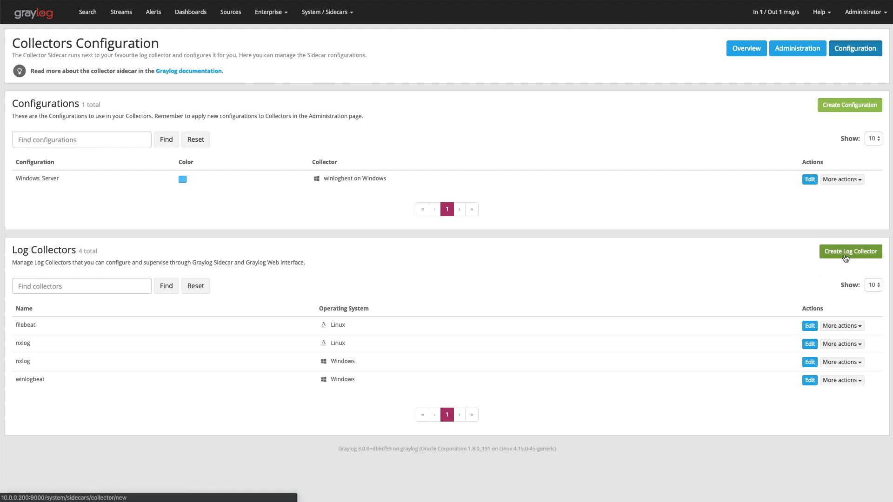
- Start a new log collector and review the empty form down to the default template
left_click(851, 251)
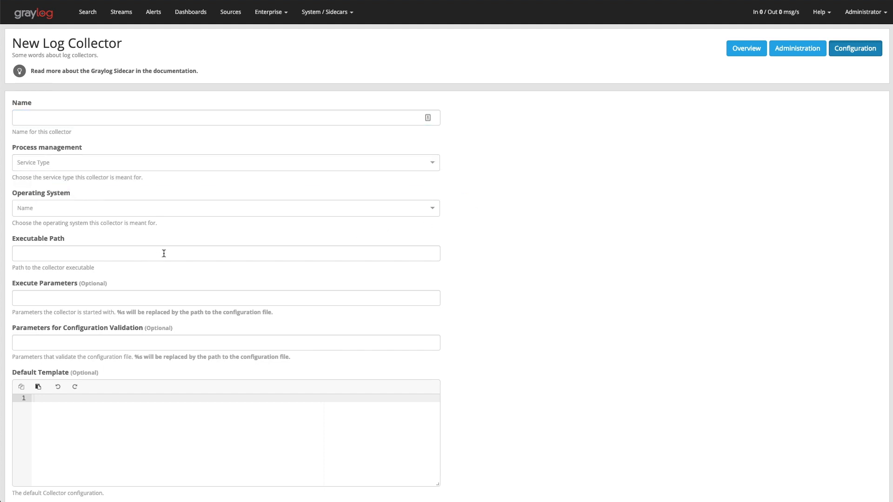
scroll("down", 3)
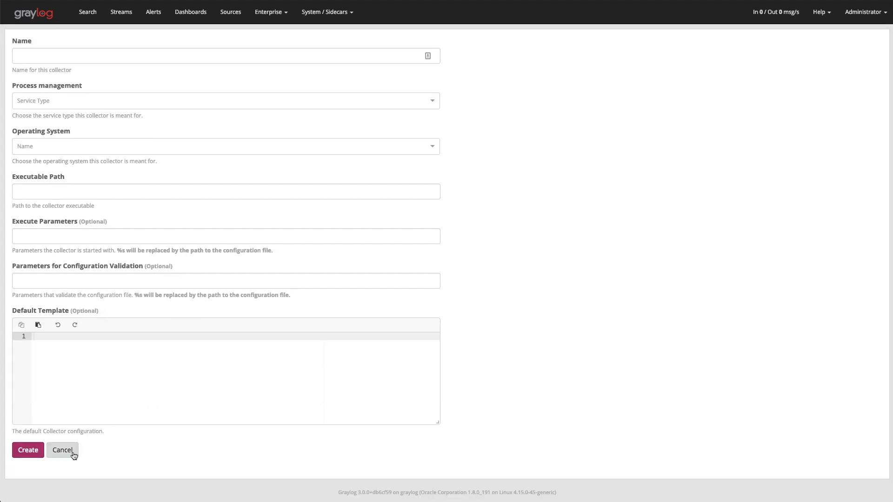
- Cancel the new log collector, returning to the configuration page with four collectors
left_click(63, 450)
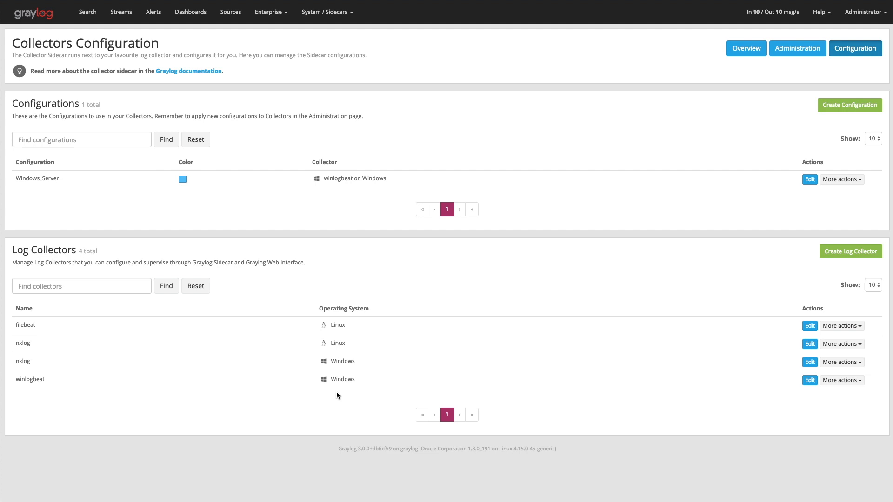
mouse_move(348, 390)
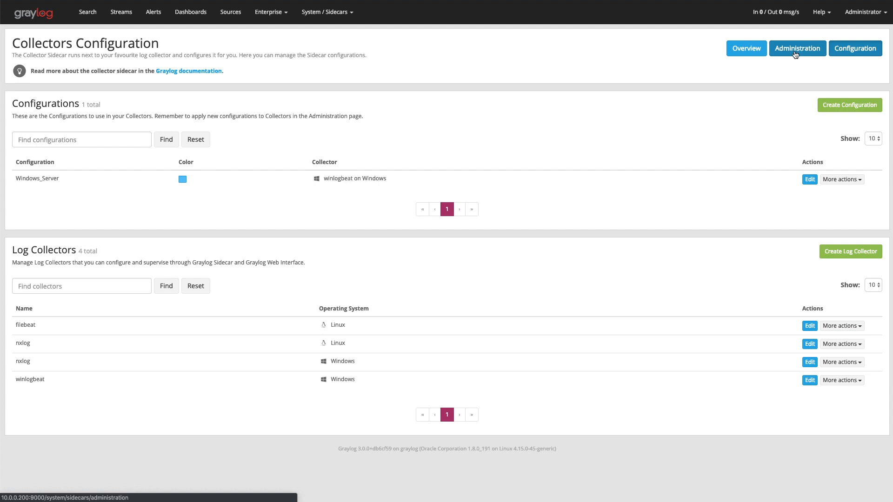
- Go to Collectors Administration and inspect the collector filter without filtering
left_click(797, 48)
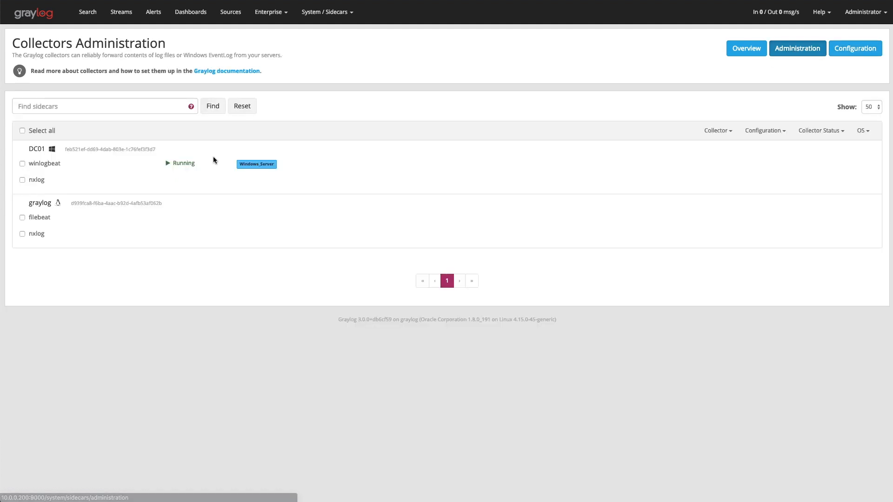
mouse_move(489, 175)
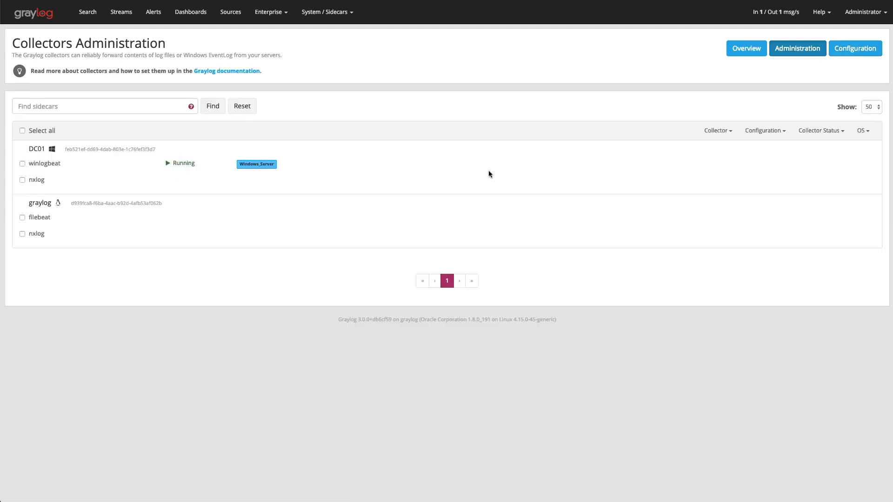
left_click(718, 130)
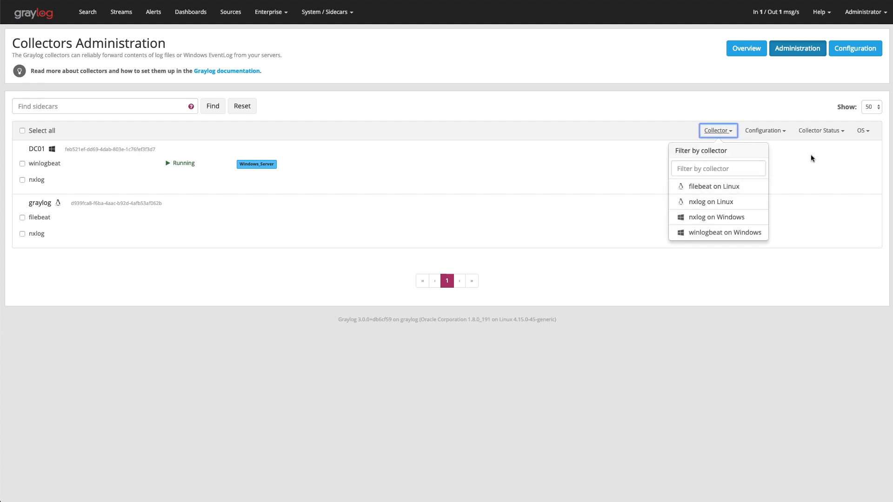
left_click(864, 130)
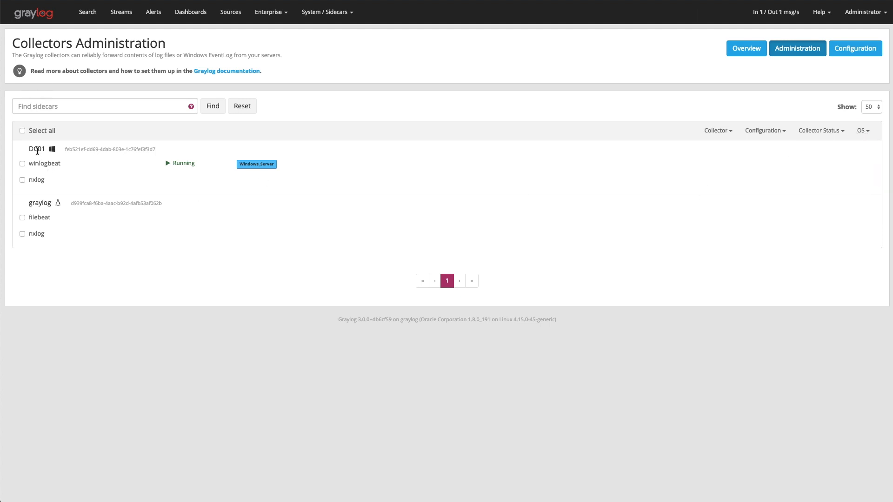
mouse_move(56, 168)
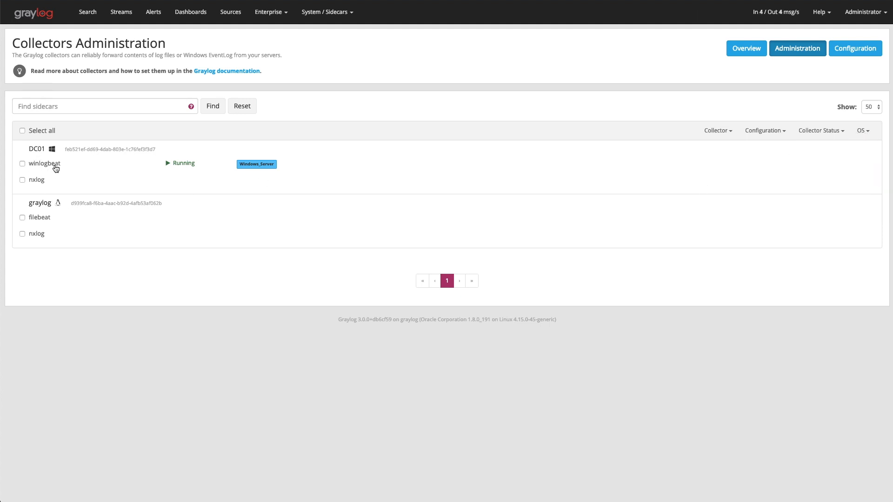
mouse_move(185, 163)
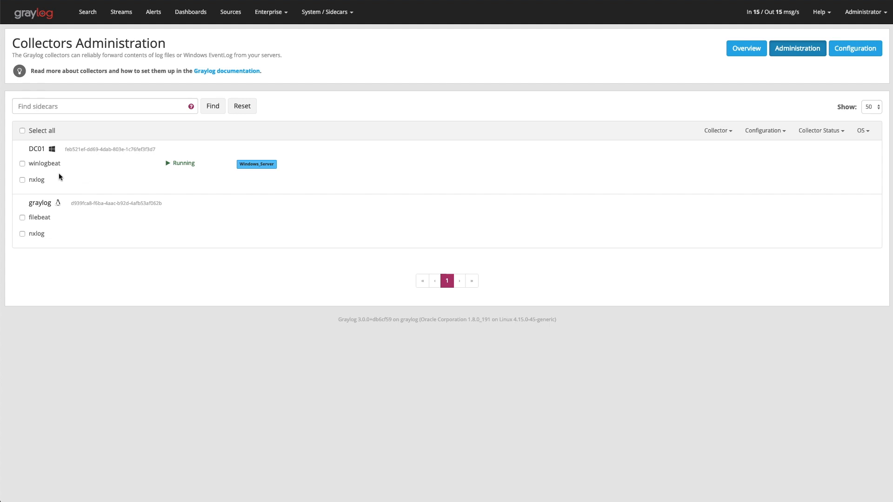
- Apply the Windows_Server configuration to winlogbeat on DC01 and show its process actions
left_click(22, 163)
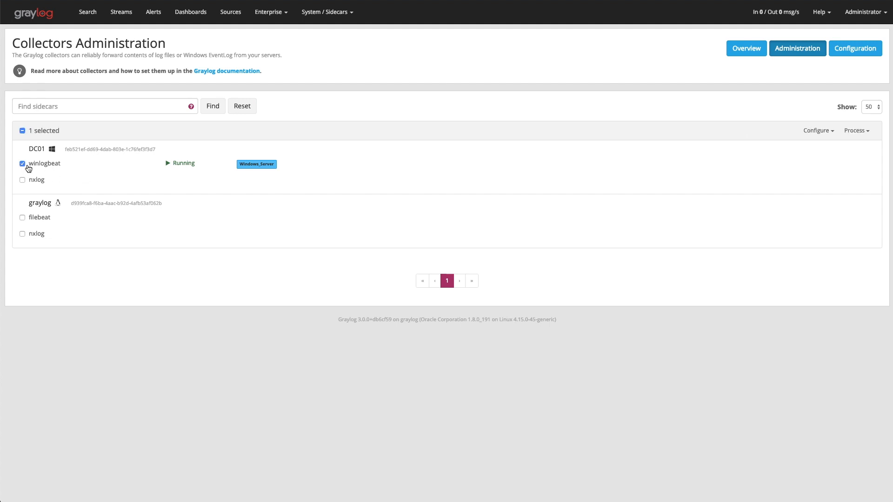
mouse_move(824, 147)
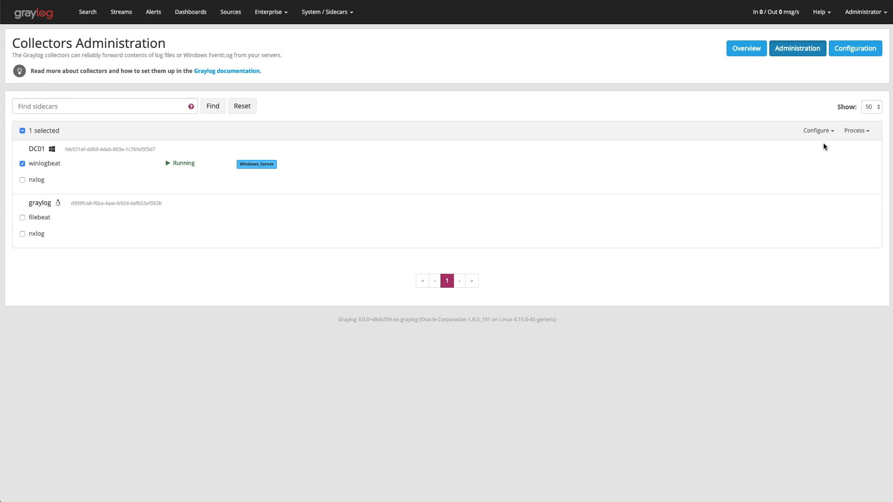
left_click(819, 131)
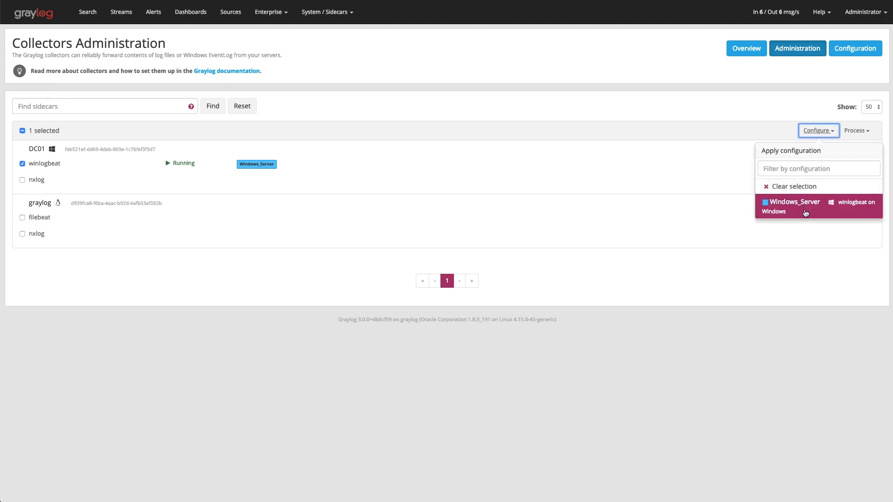
left_click(802, 205)
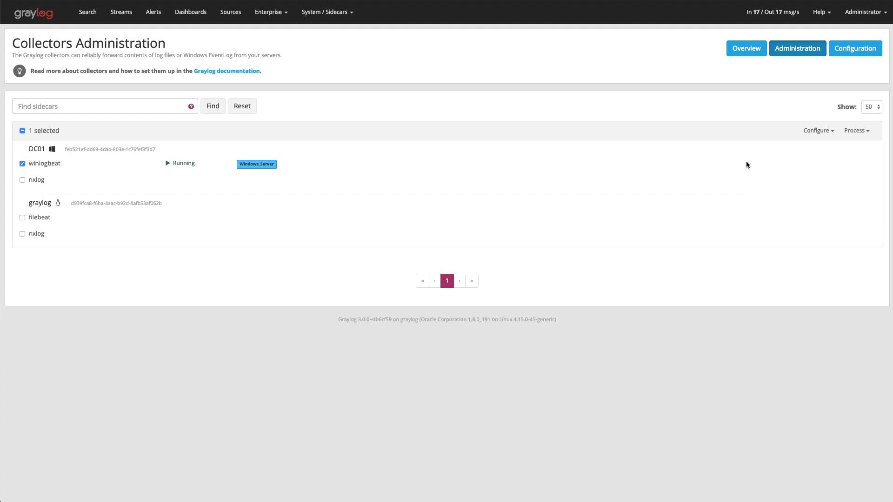
left_click(857, 130)
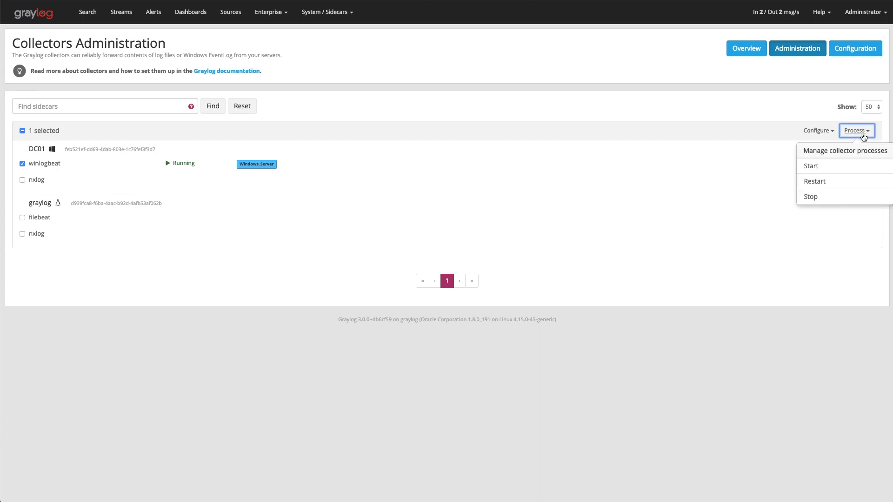
mouse_move(834, 168)
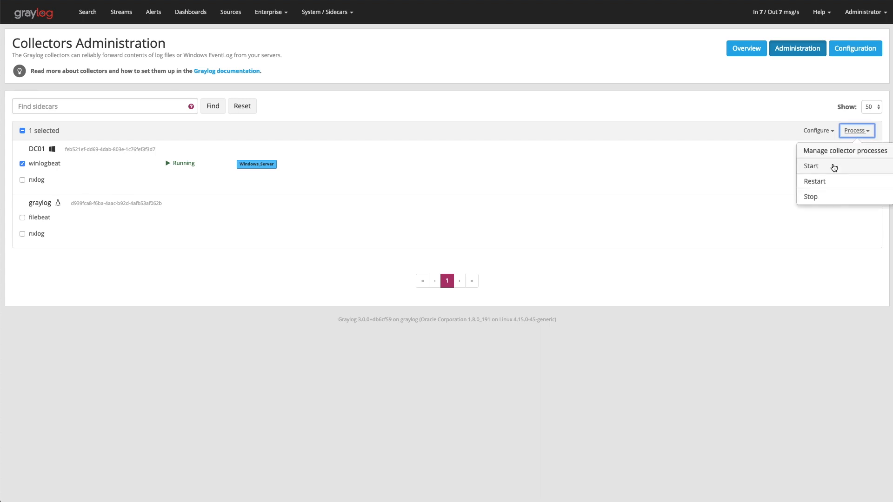